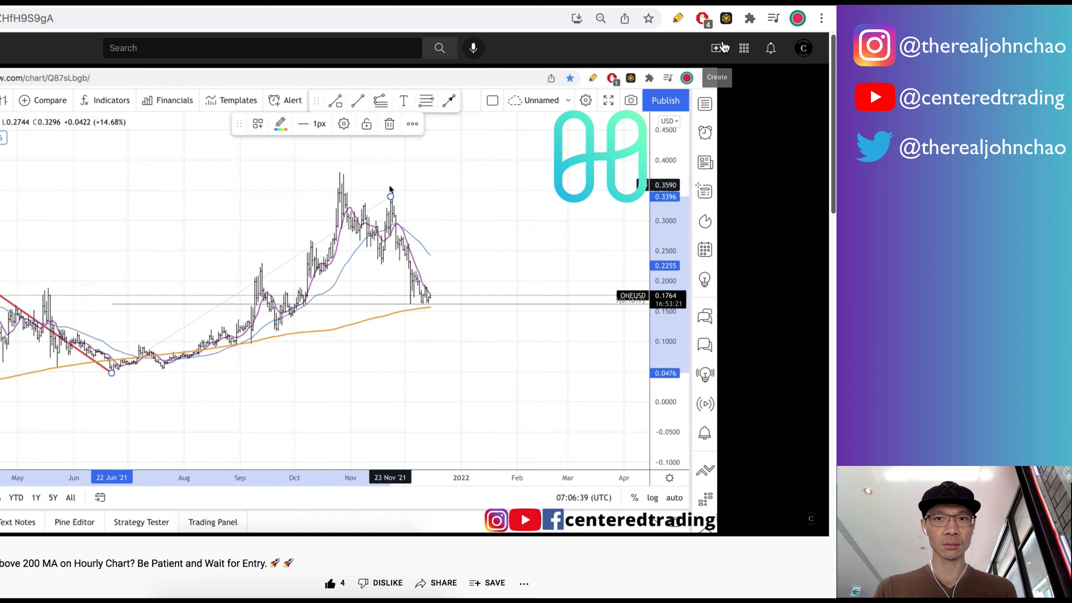
mouse_move(419, 303)
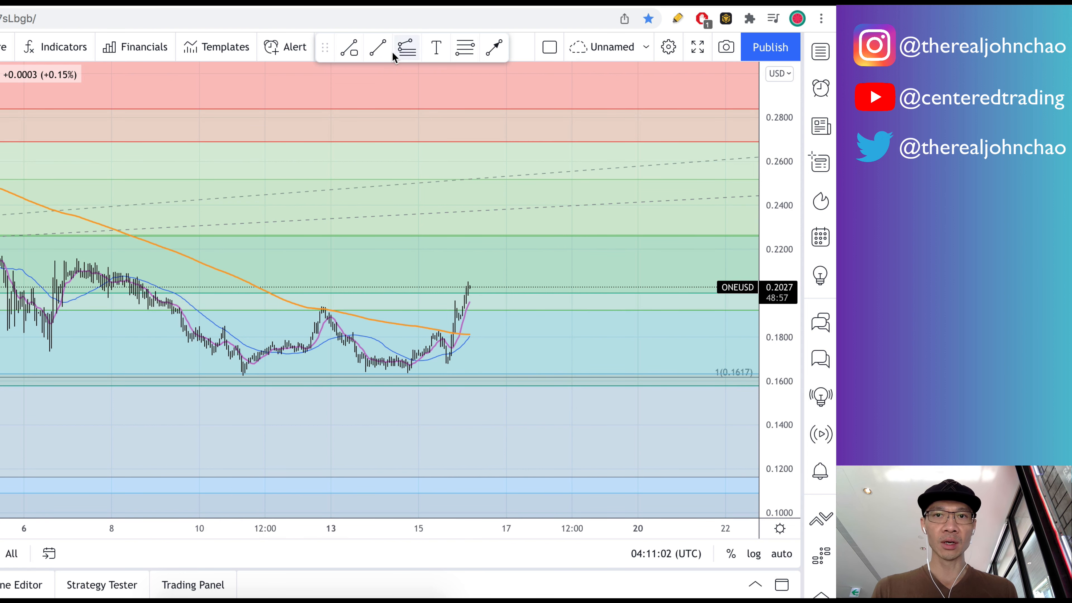
- Adjust the hourly ONEUSD chart view and switch to the Introduction to Fibonacci Trading course page
left_click_drag(534, 285, 560, 415)
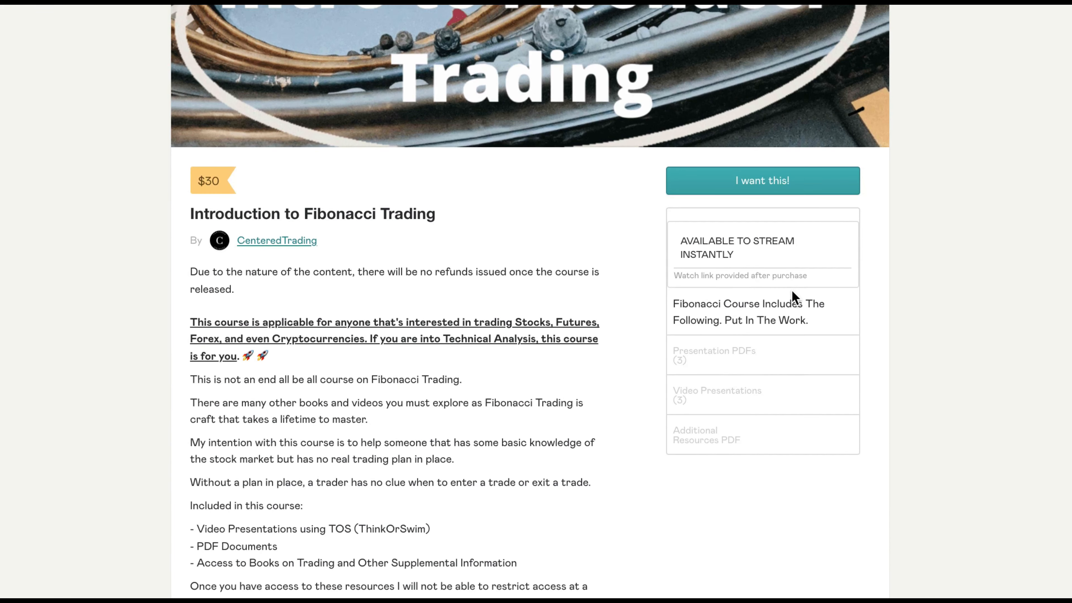
left_click(277, 241)
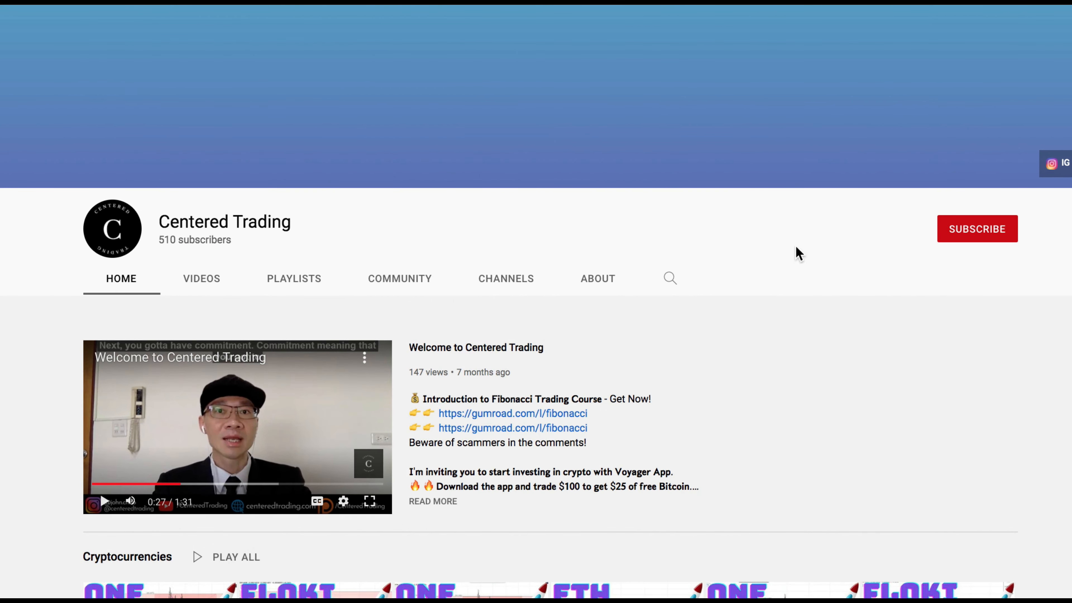
mouse_move(952, 304)
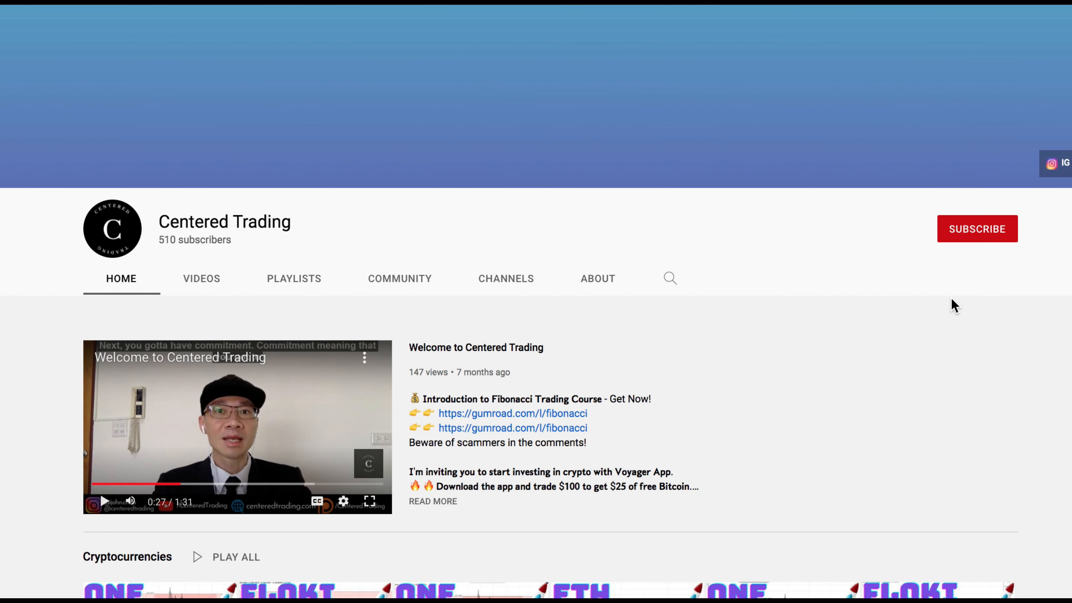
scroll("down", 3)
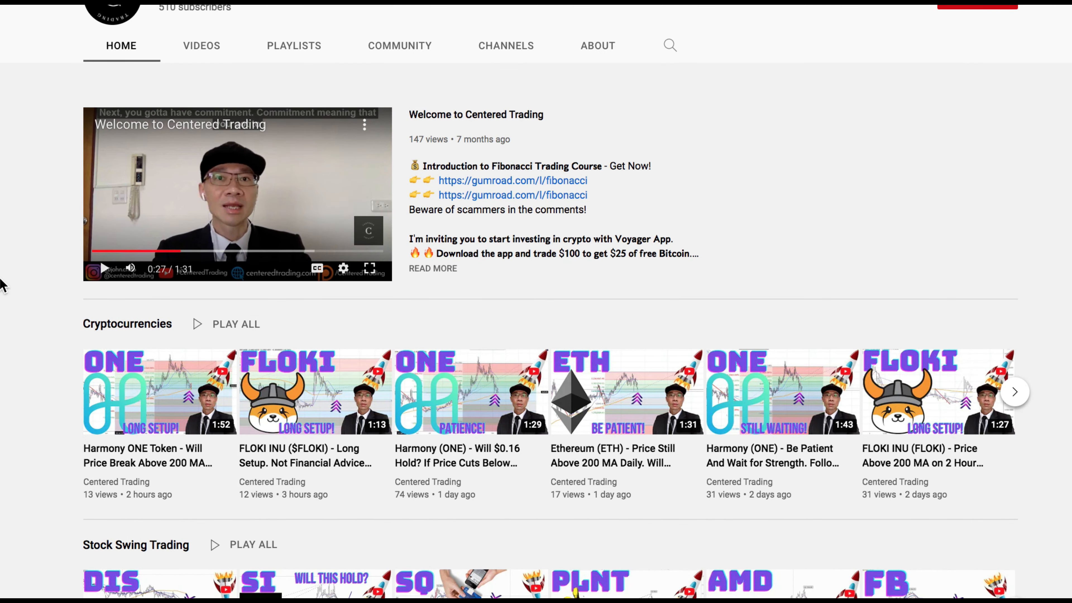
scroll("down", 3)
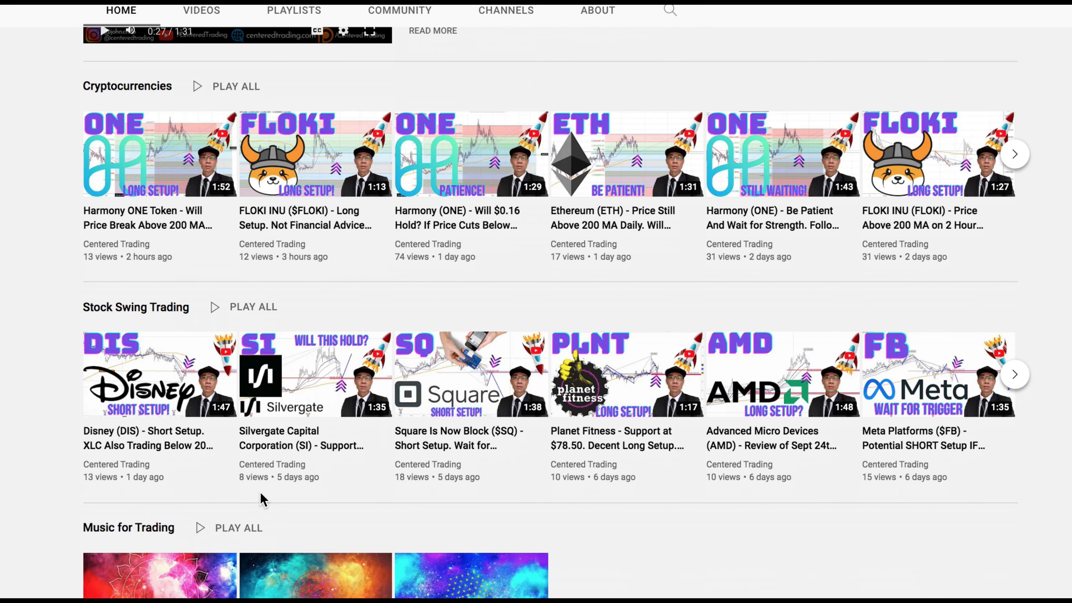